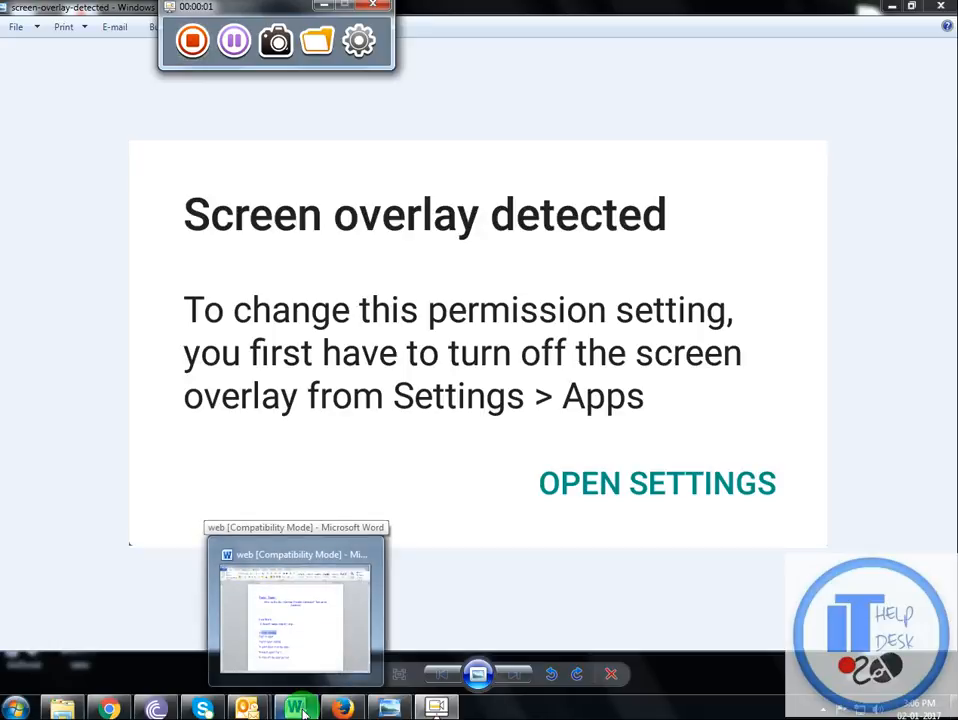
Append '6.0' to the Word document title so it ends 'Android 6.0'
click(294, 610)
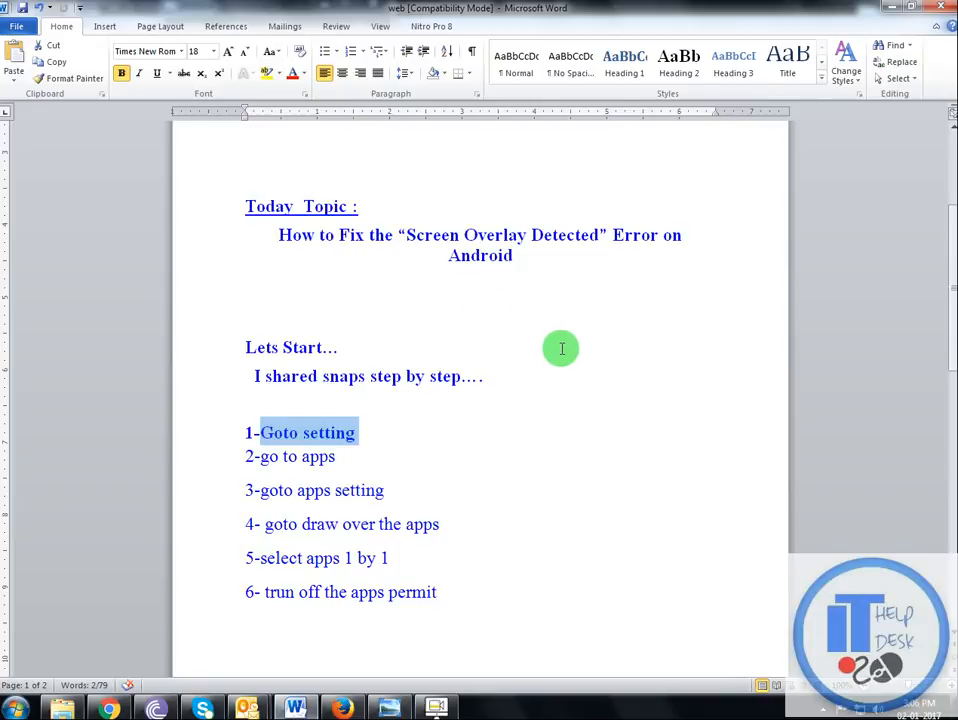
mouse_move(455, 258)
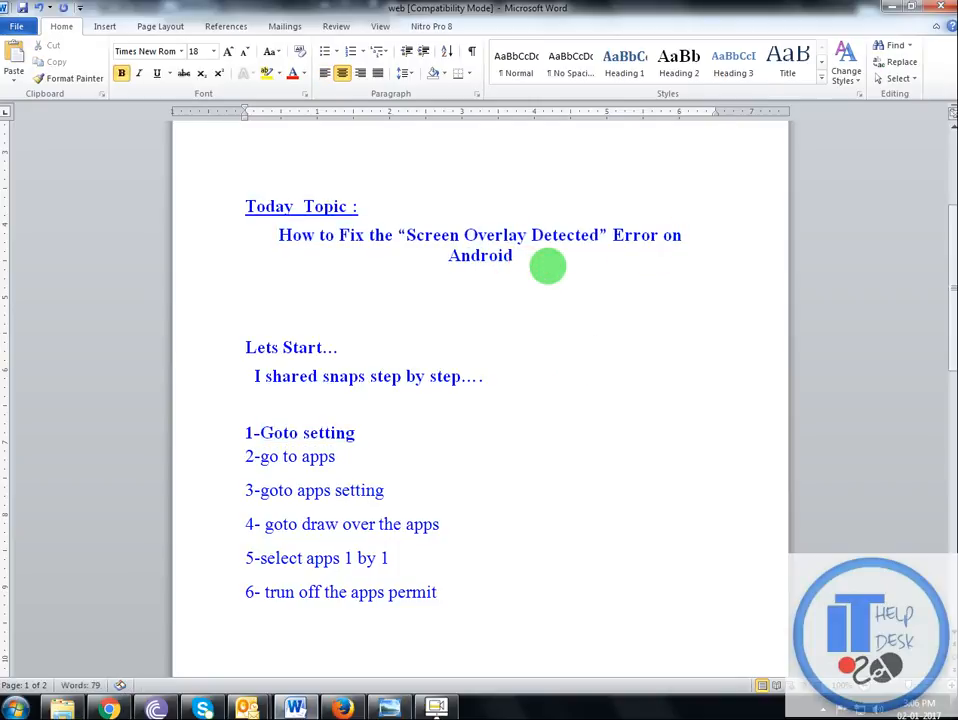
text(6.0)
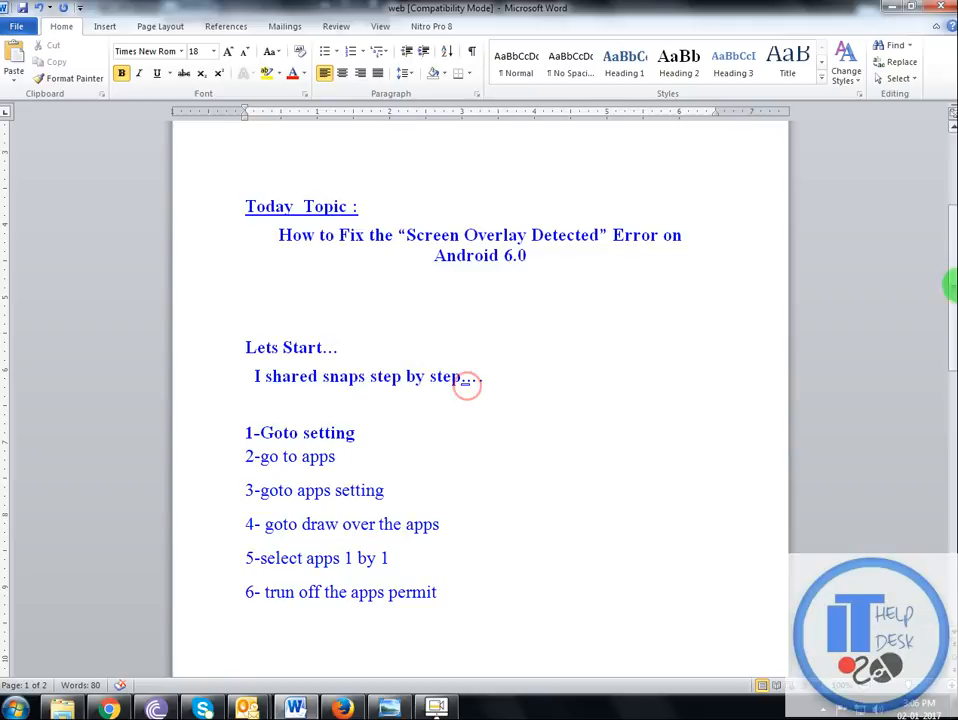
scroll(up, 3)
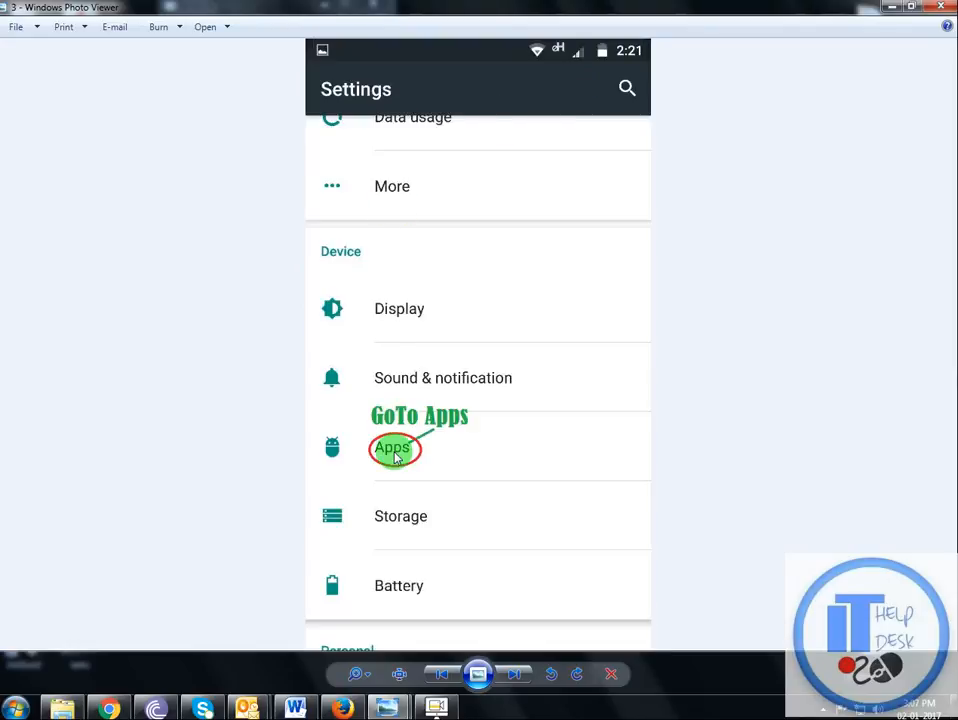
Advance Photo Viewer to the annotated Android Apps list screenshot
click(393, 448)
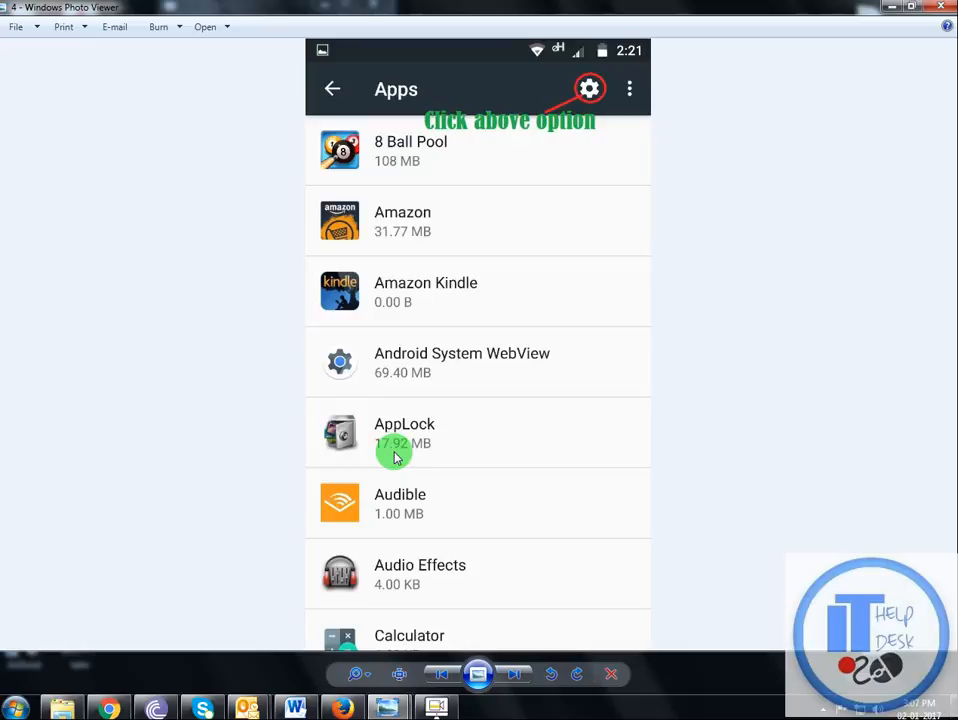
mouse_move(475, 205)
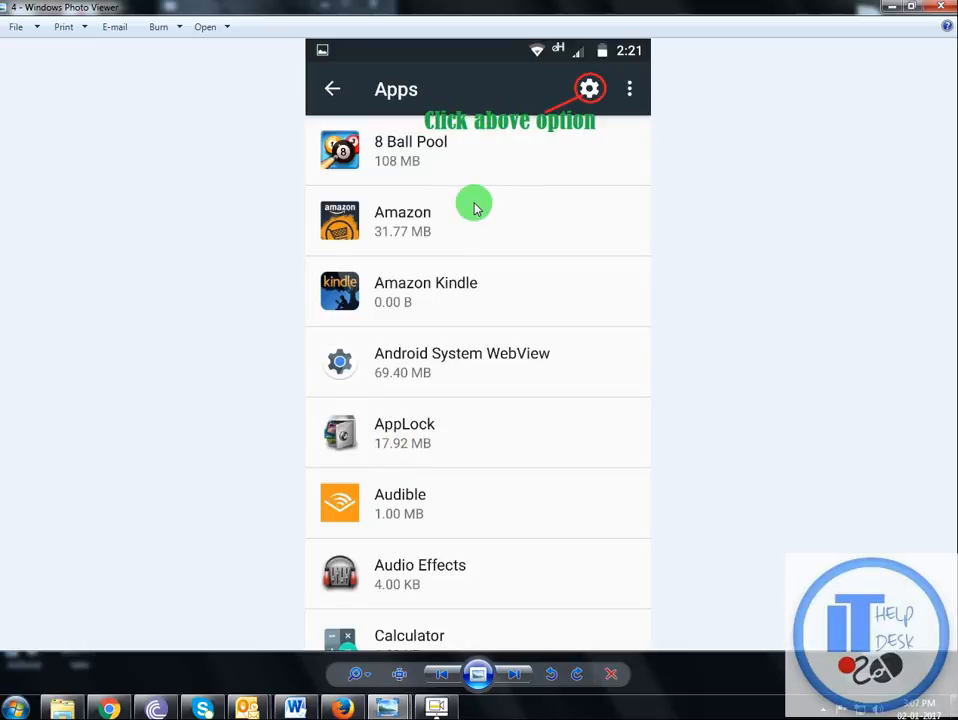
mouse_move(600, 75)
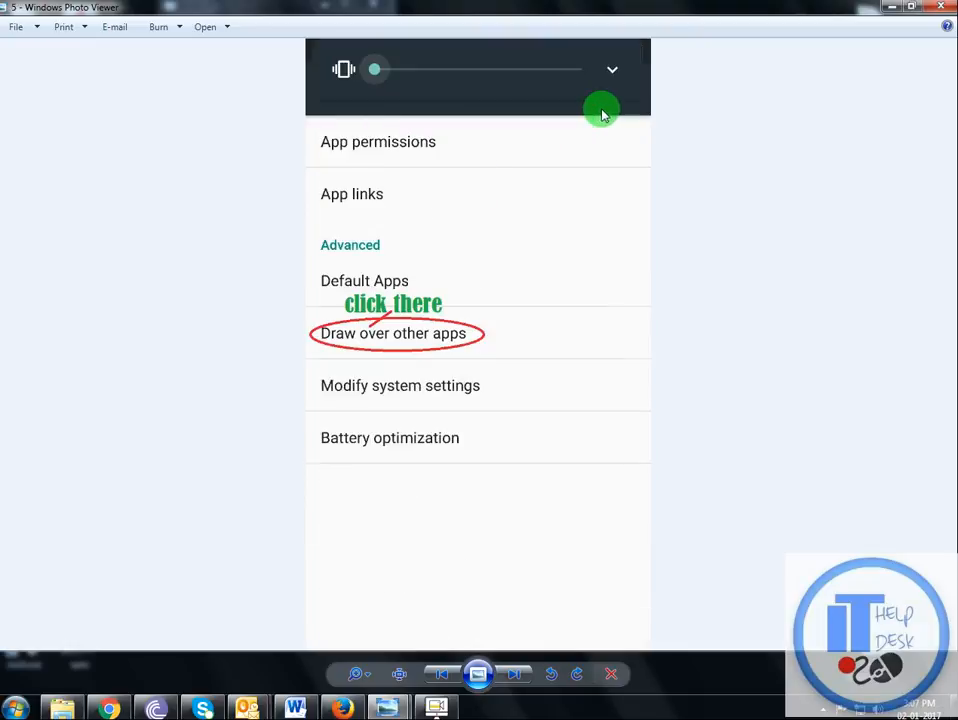
mouse_move(344, 350)
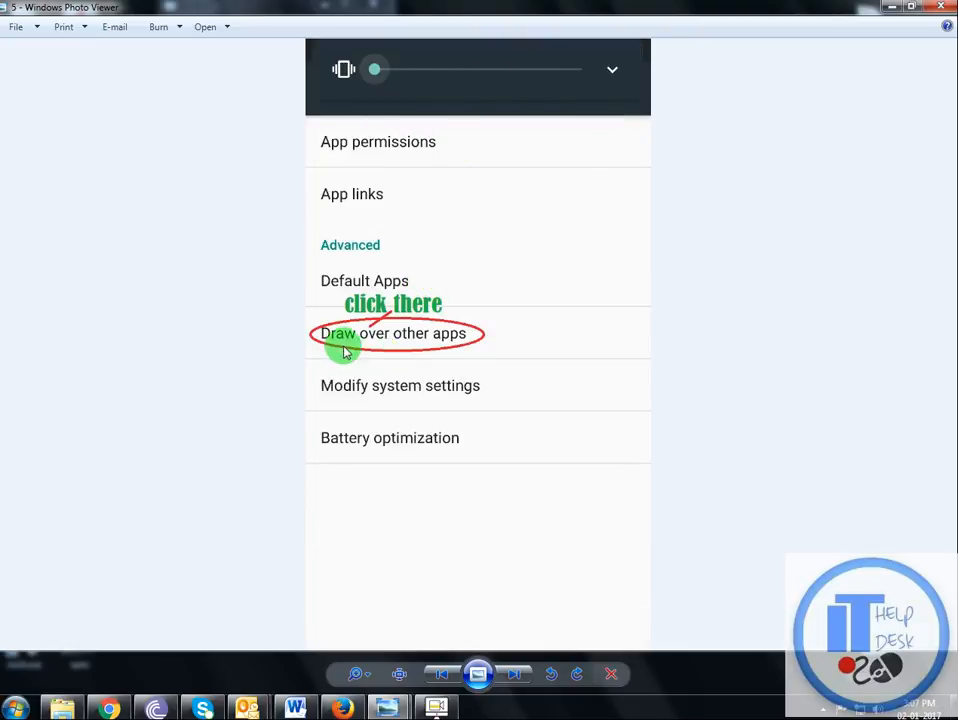
mouse_move(332, 208)
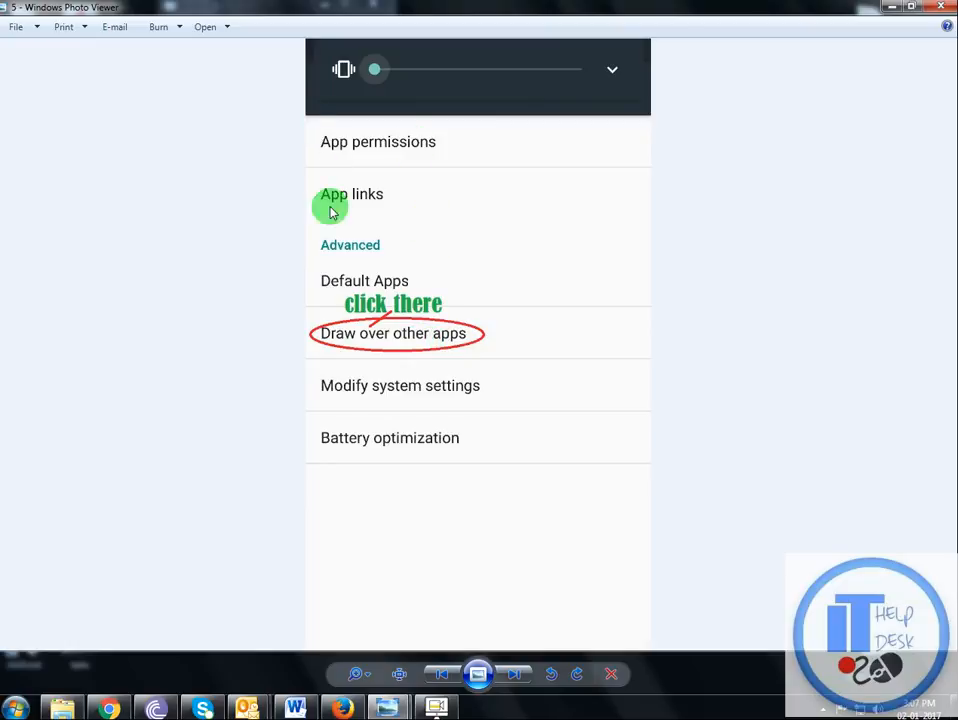
mouse_move(507, 349)
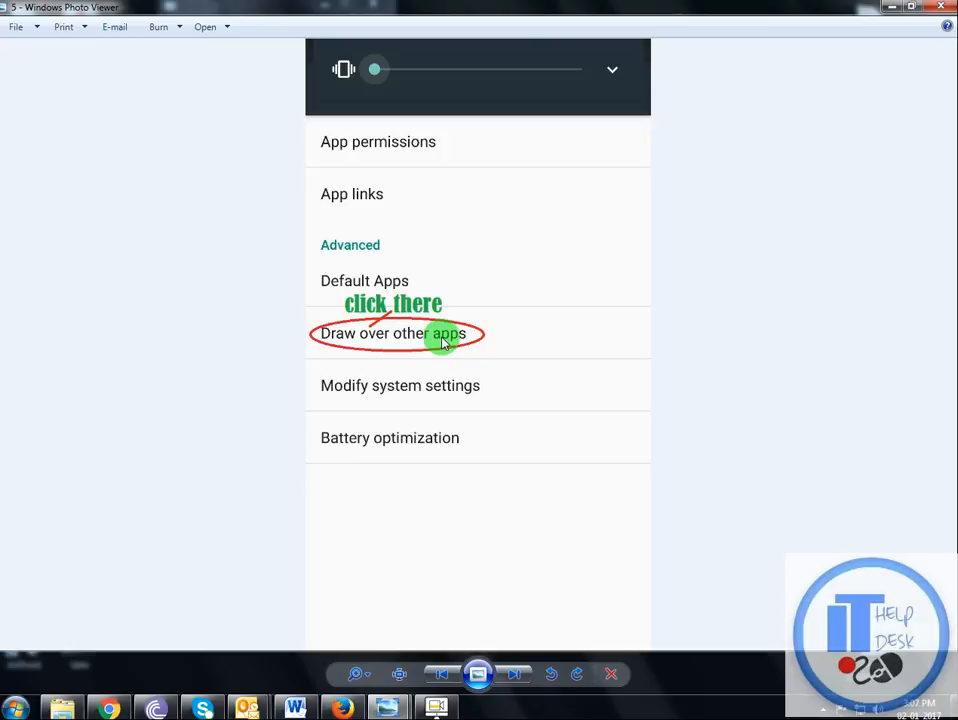
Advance through the draw-over-other-apps list to the AppLock permission screenshot
click(393, 333)
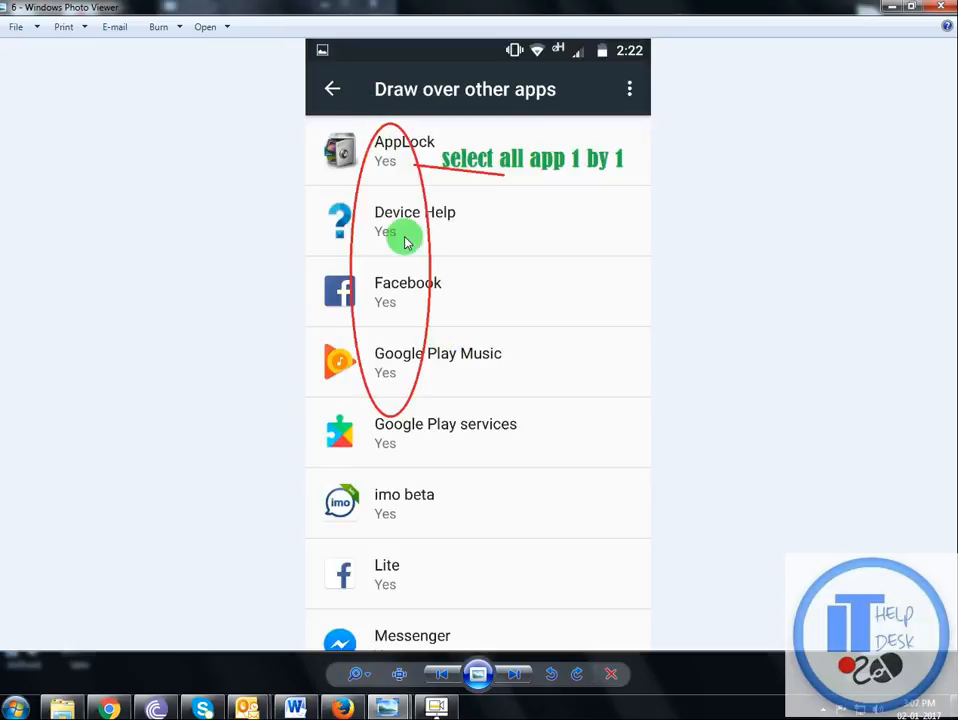
mouse_move(378, 557)
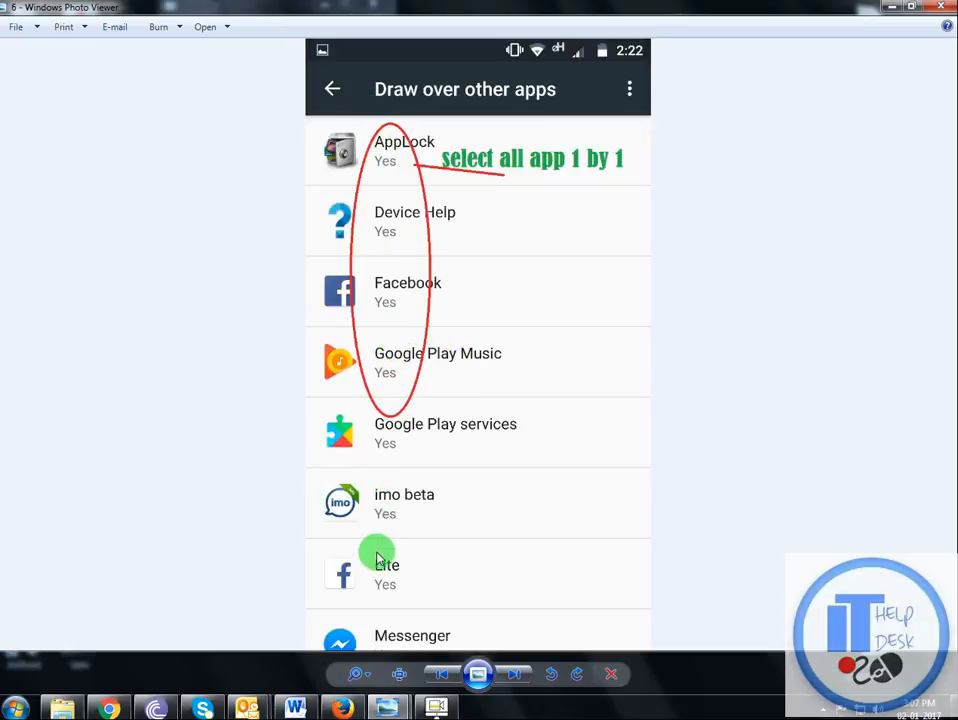
mouse_move(378, 170)
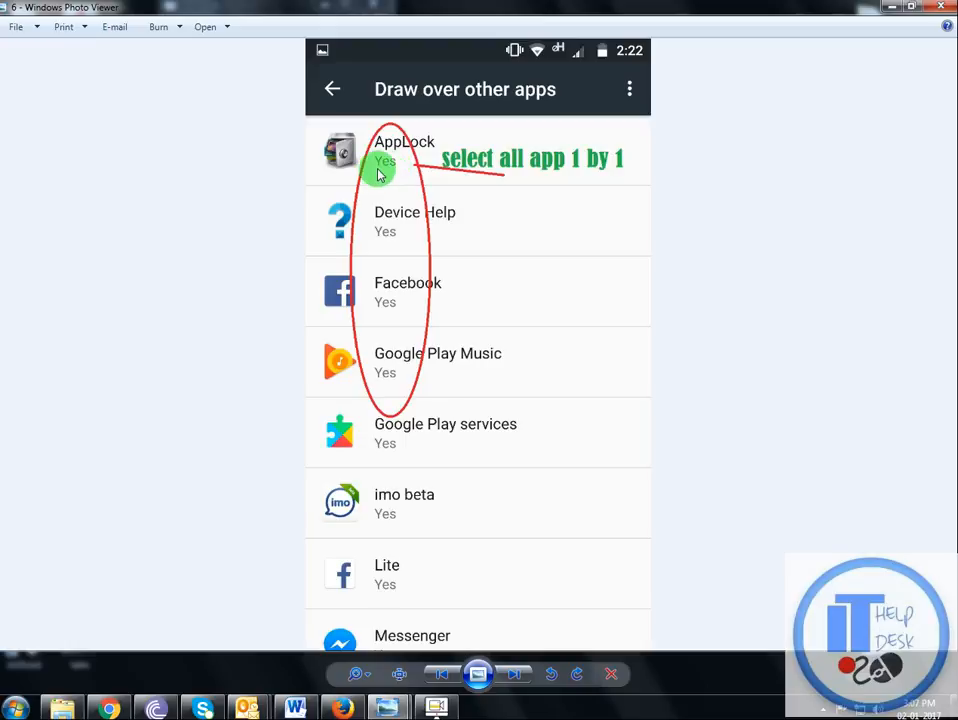
mouse_move(398, 178)
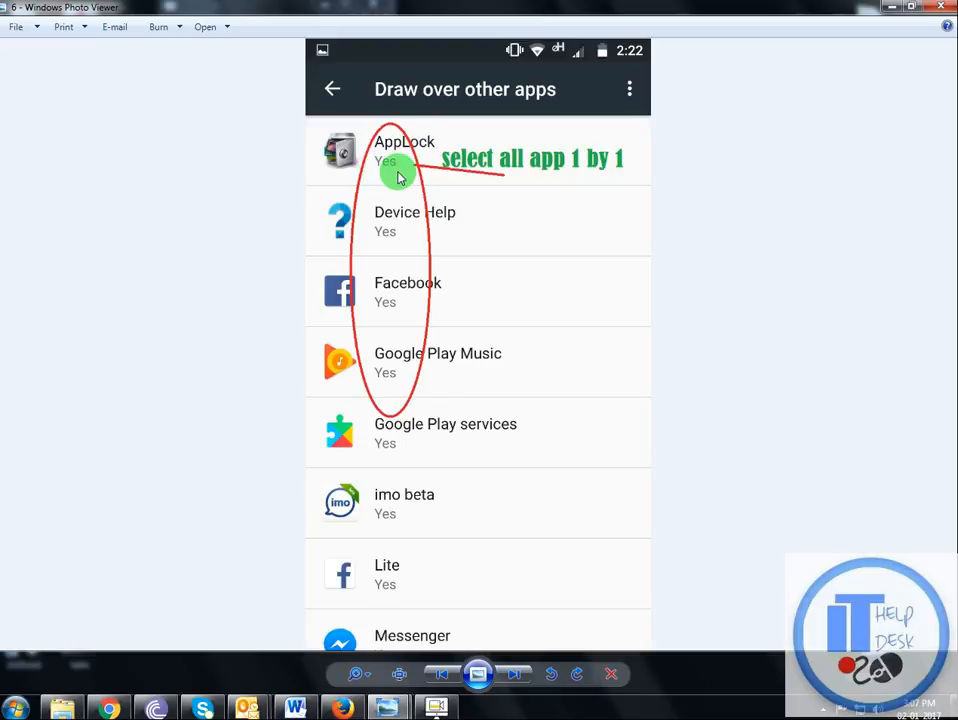
mouse_move(383, 133)
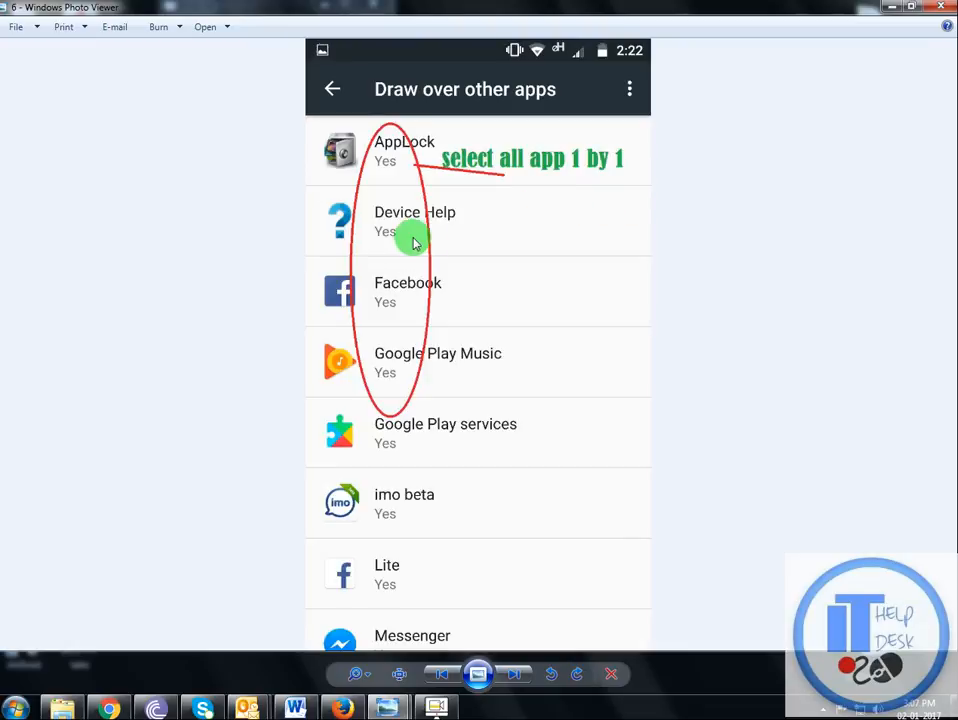
click(404, 150)
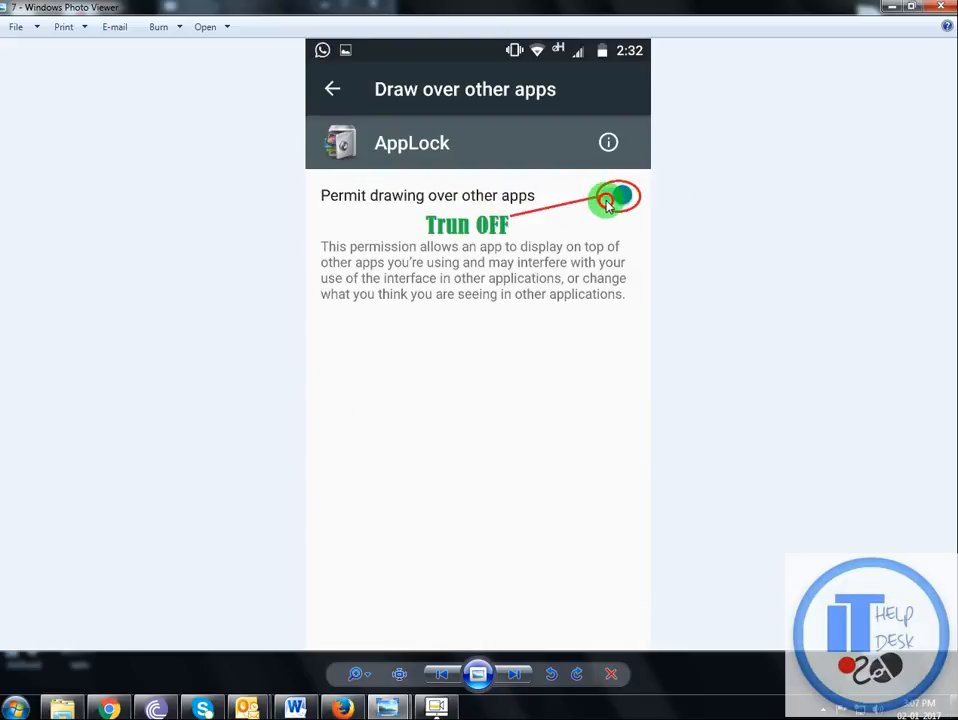
mouse_move(450, 197)
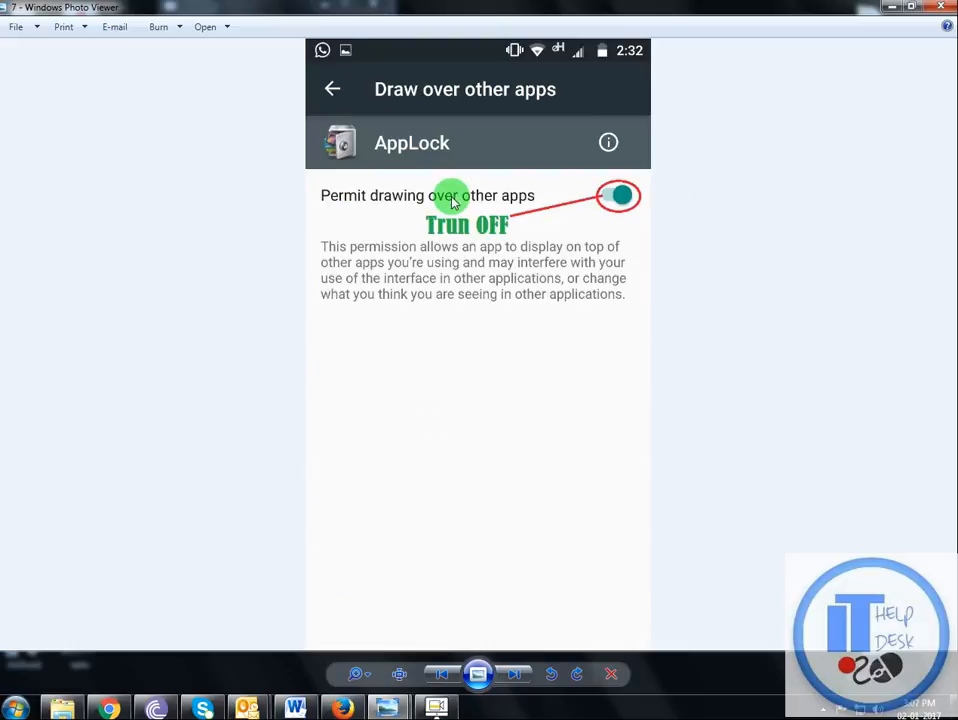
Step through the AppLock permit-toggle screenshots to the all-apps-set-to-No image
click(617, 195)
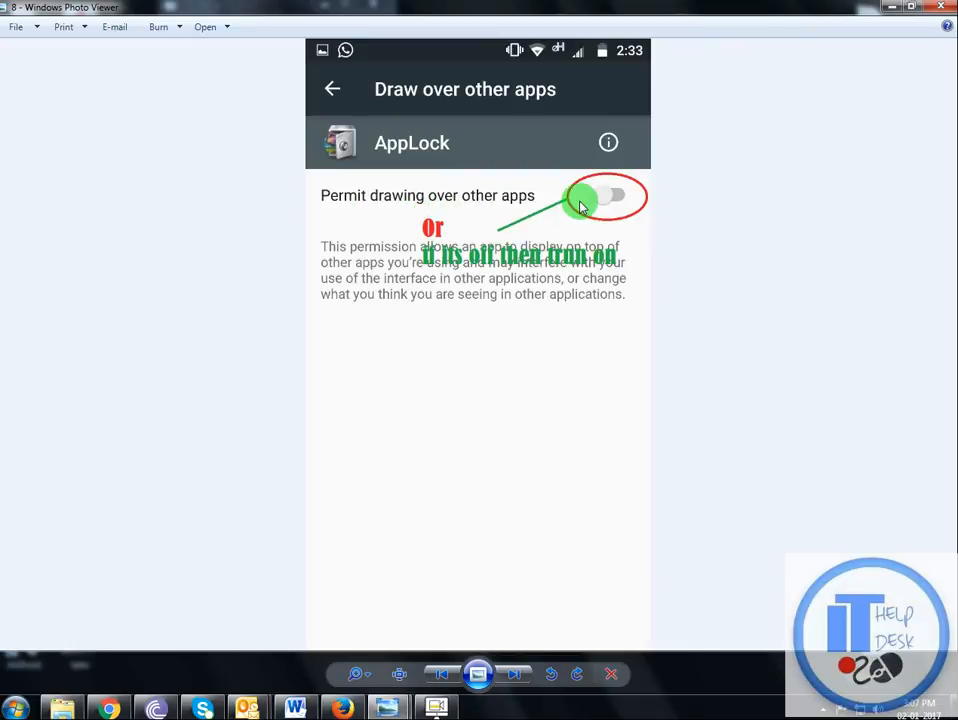
click(608, 196)
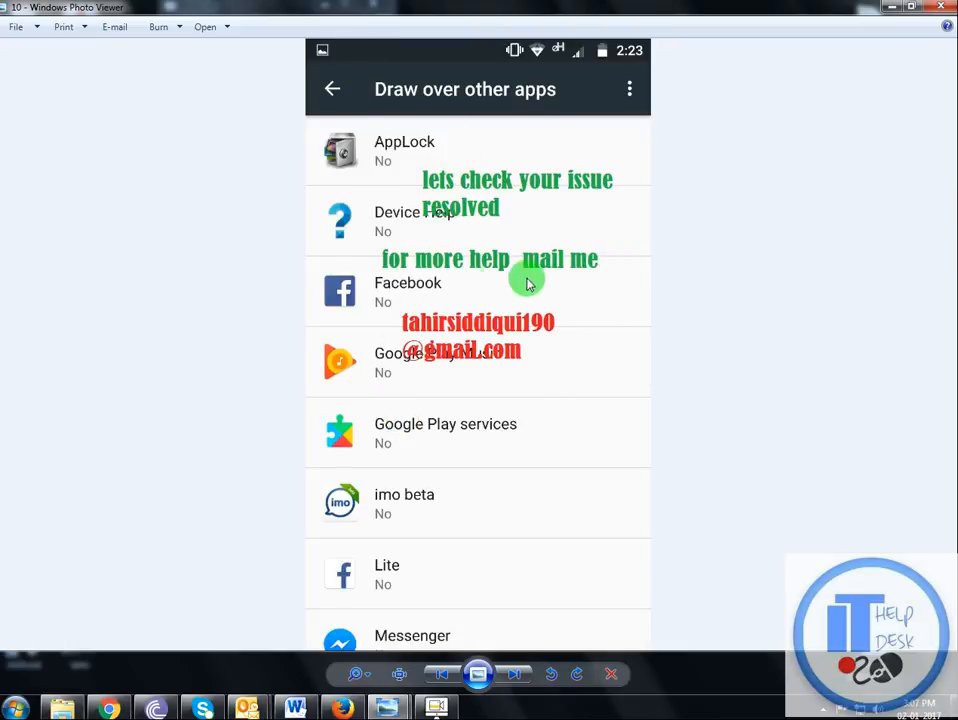
mouse_move(467, 231)
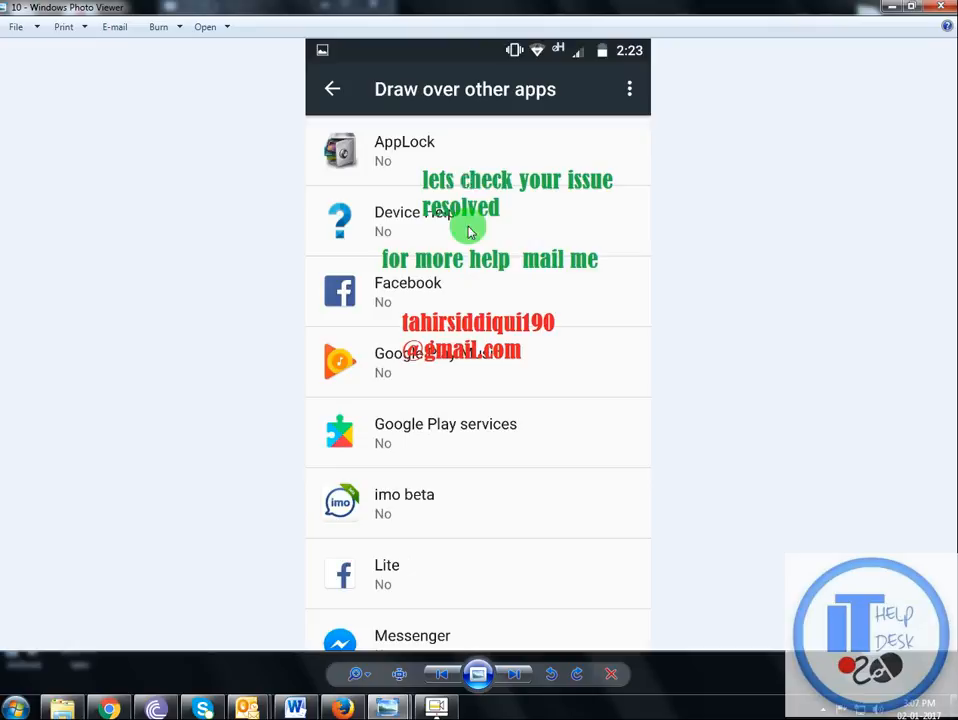
mouse_move(493, 288)
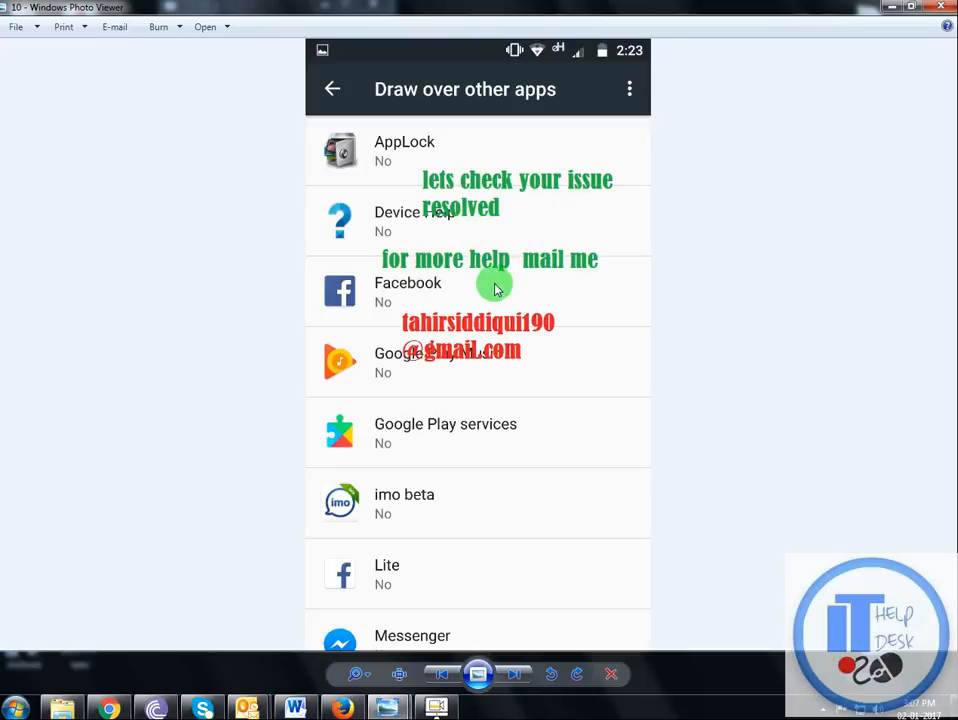
mouse_move(538, 360)
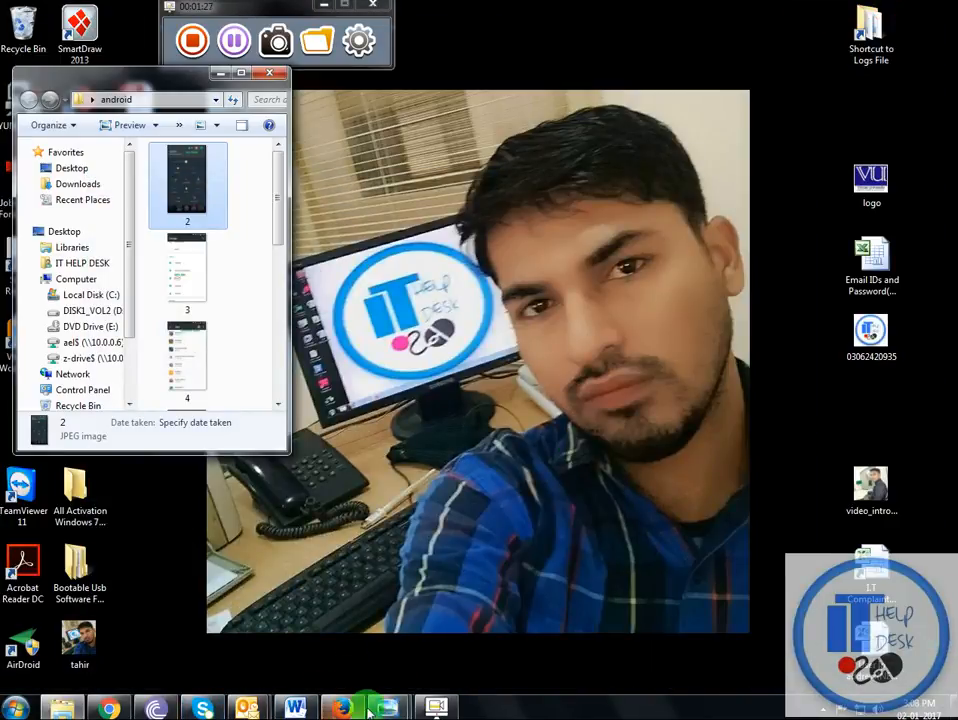
Return to the Word tutorial from the taskbar
click(293, 707)
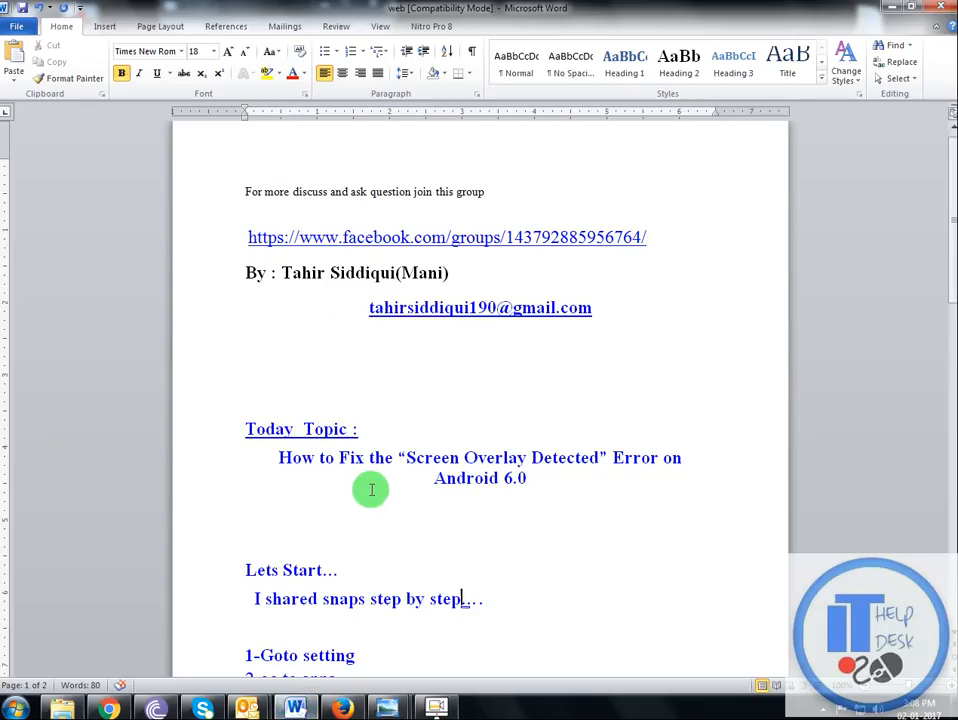
Insert 'all' into step 6 so it reads 'trun off all the apps permit'
scroll(down, 3)
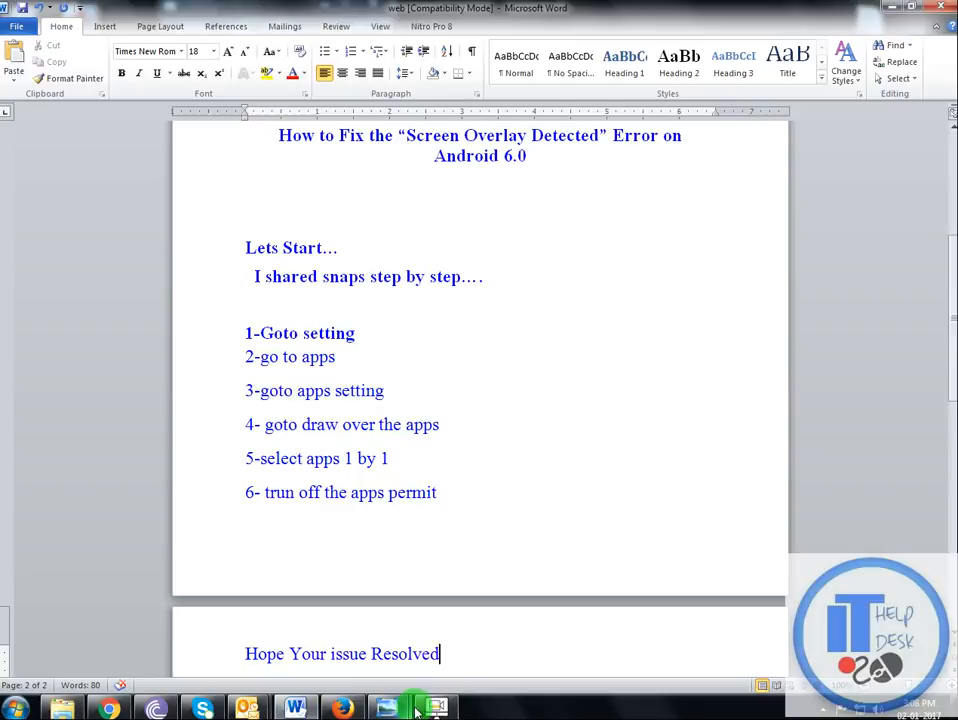
click(437, 707)
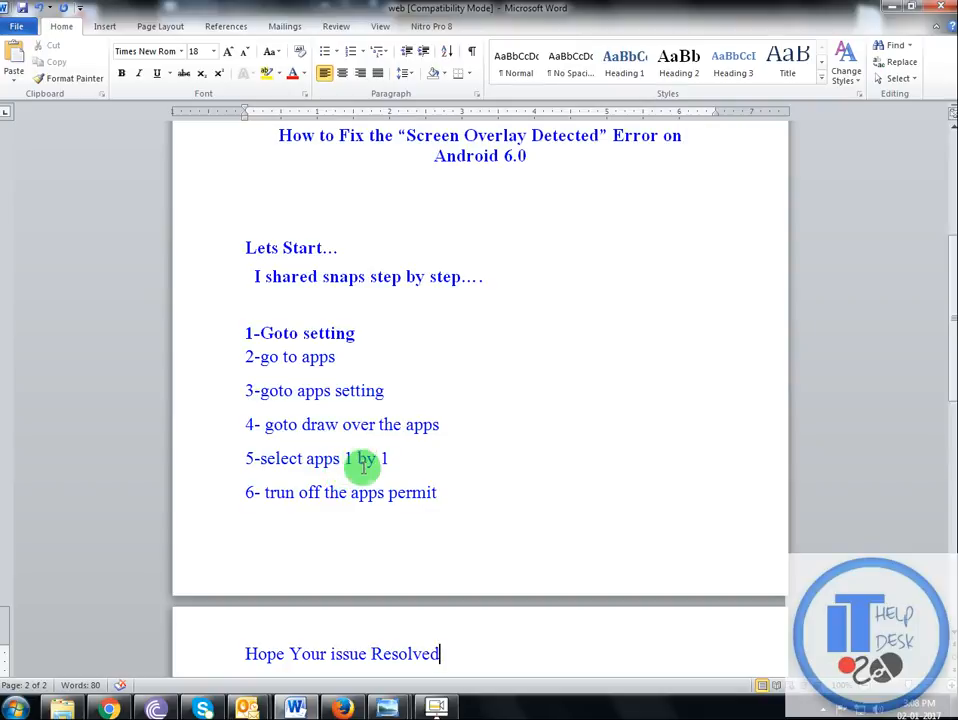
mouse_move(366, 505)
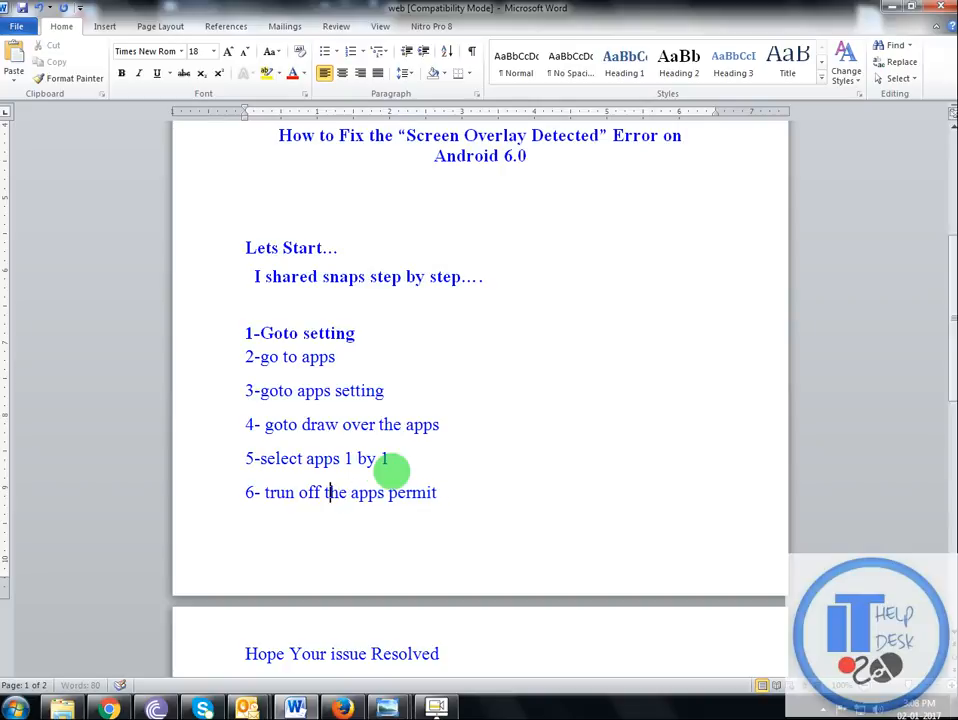
text(all)
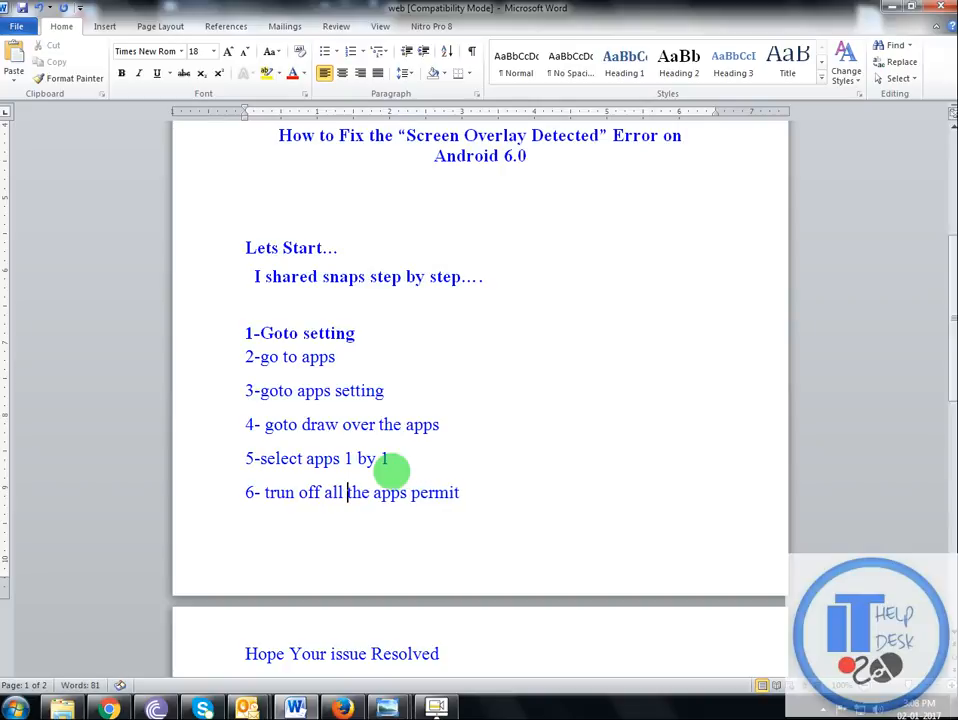
scroll(down, 3)
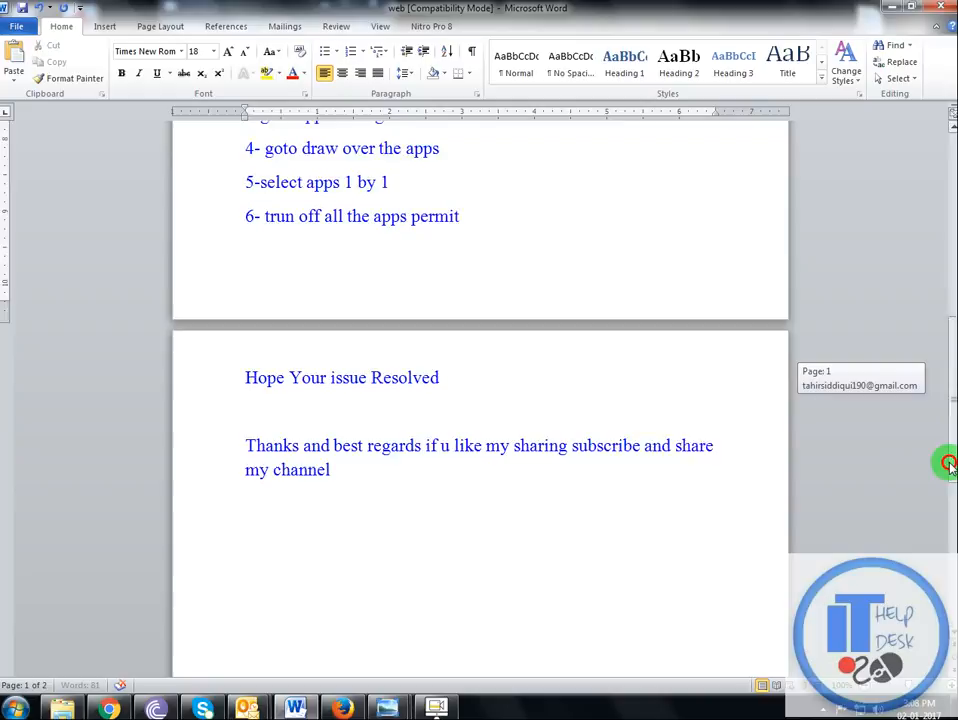
scroll(up, 3)
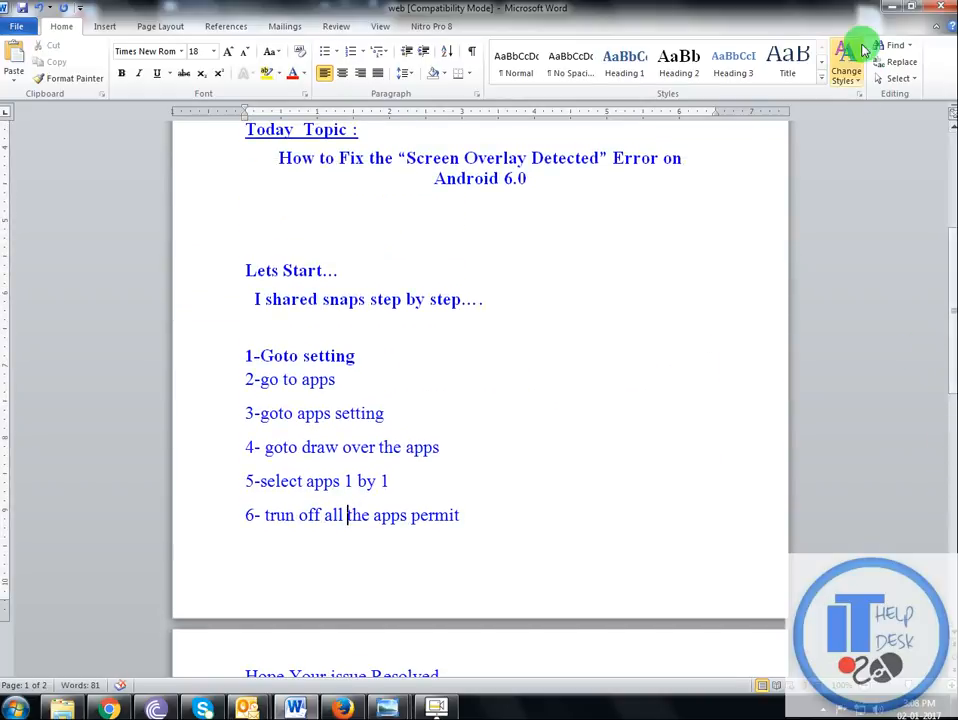